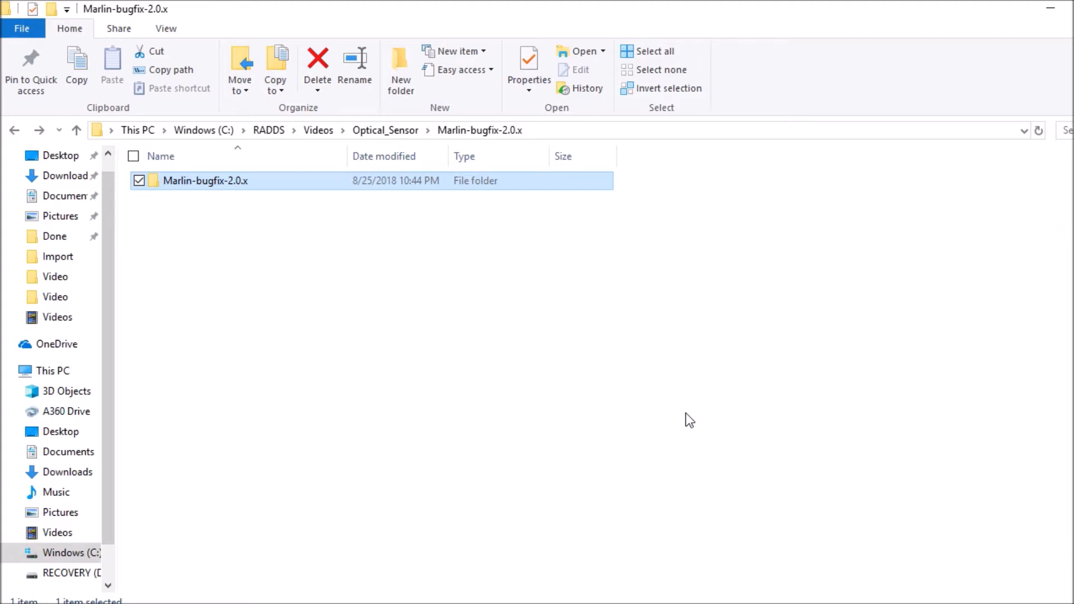
{"action": "mouse_move", "coordinate": [283, 225]}
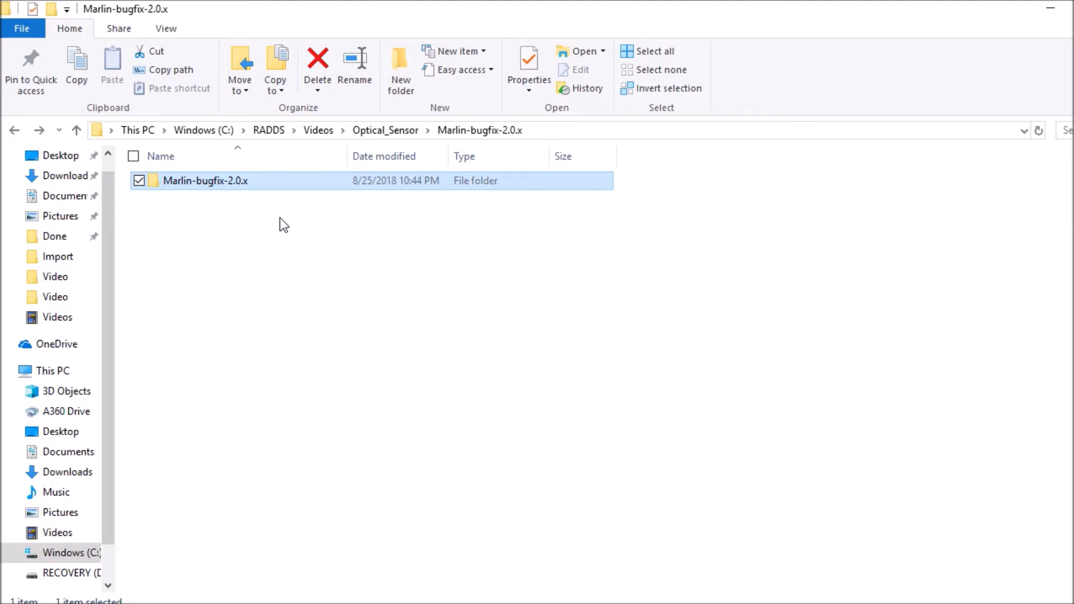
{"action": "mouse_move", "coordinate": [272, 192]}
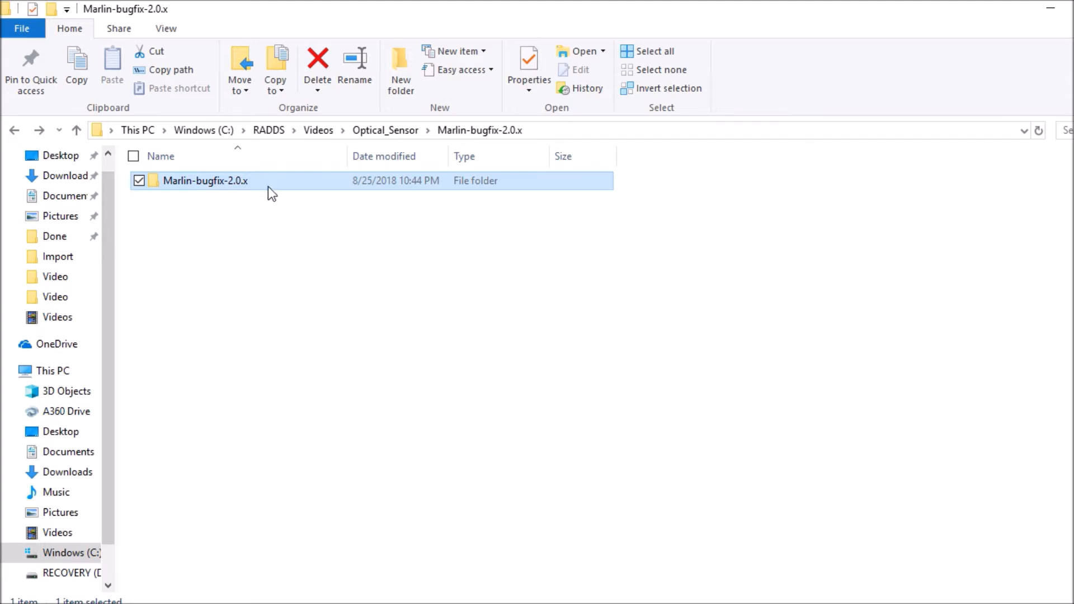
Navigate into Marlin-bugfix-2.0.x/Marlin/src/core where boards.h lives
{"action": "double_click", "coordinate": [205, 180]}
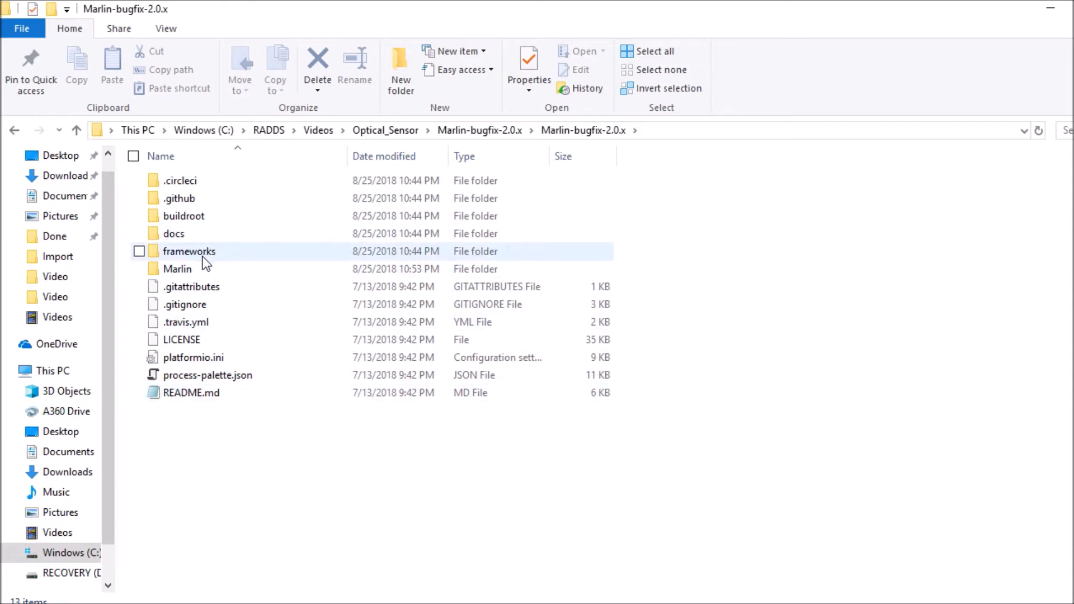
{"action": "double_click", "coordinate": [178, 269]}
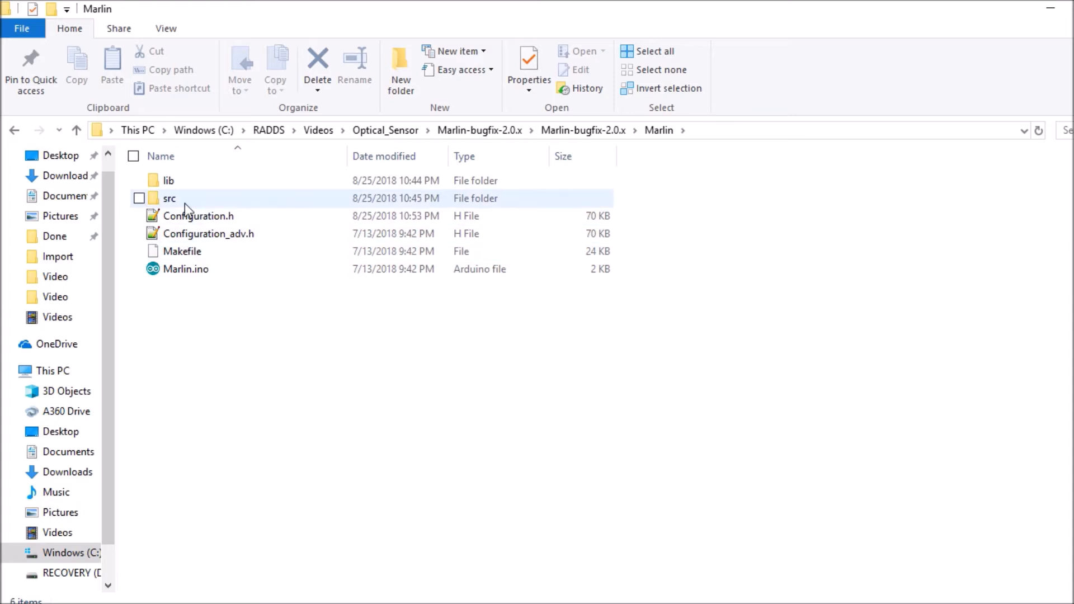
{"action": "double_click", "coordinate": [169, 198]}
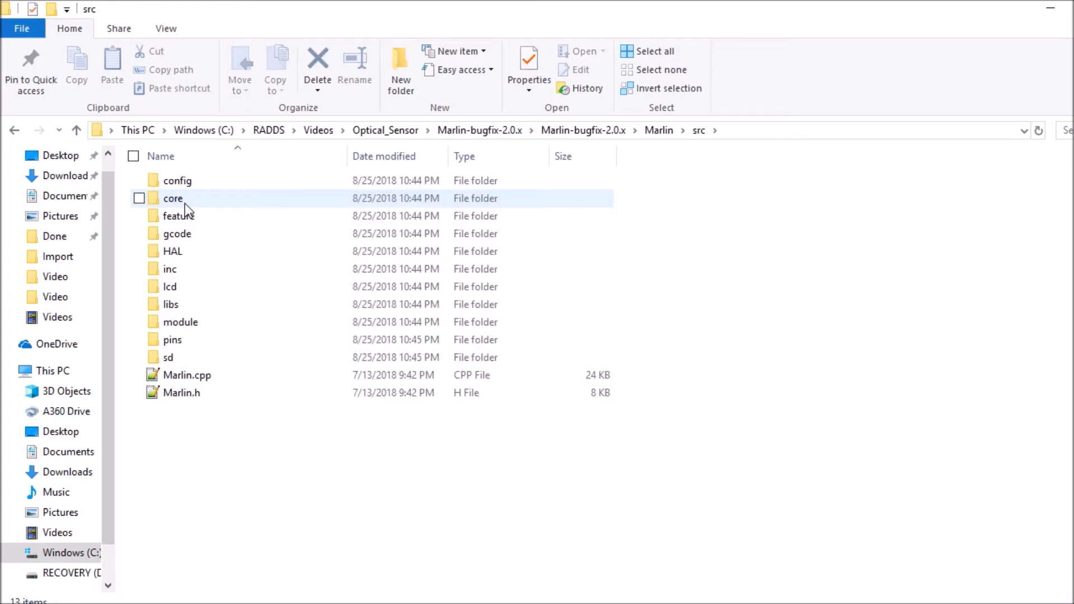
{"action": "double_click", "coordinate": [173, 198]}
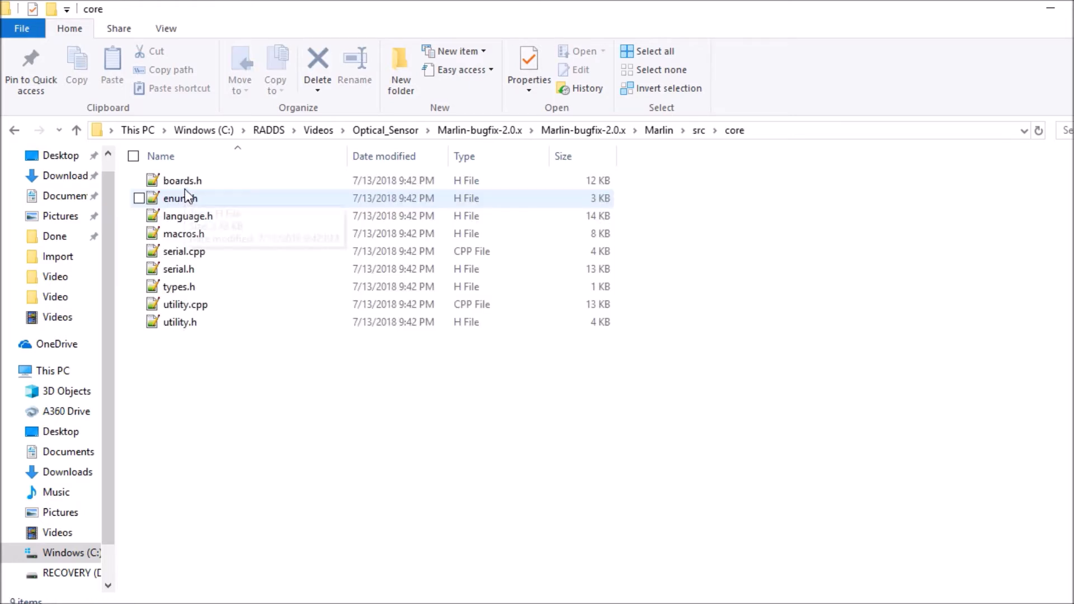
View boards.h in Notepad++ to confirm the BOARD_RADDS 1502 definition exists
{"action": "double_click", "coordinate": [184, 180]}
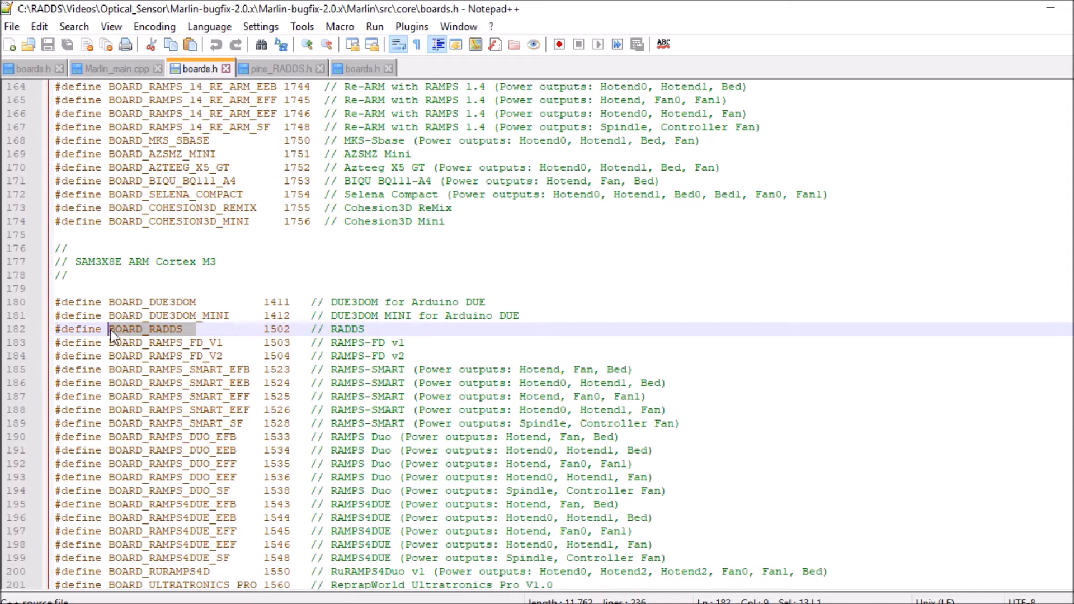
{"action": "mouse_move", "coordinate": [142, 340]}
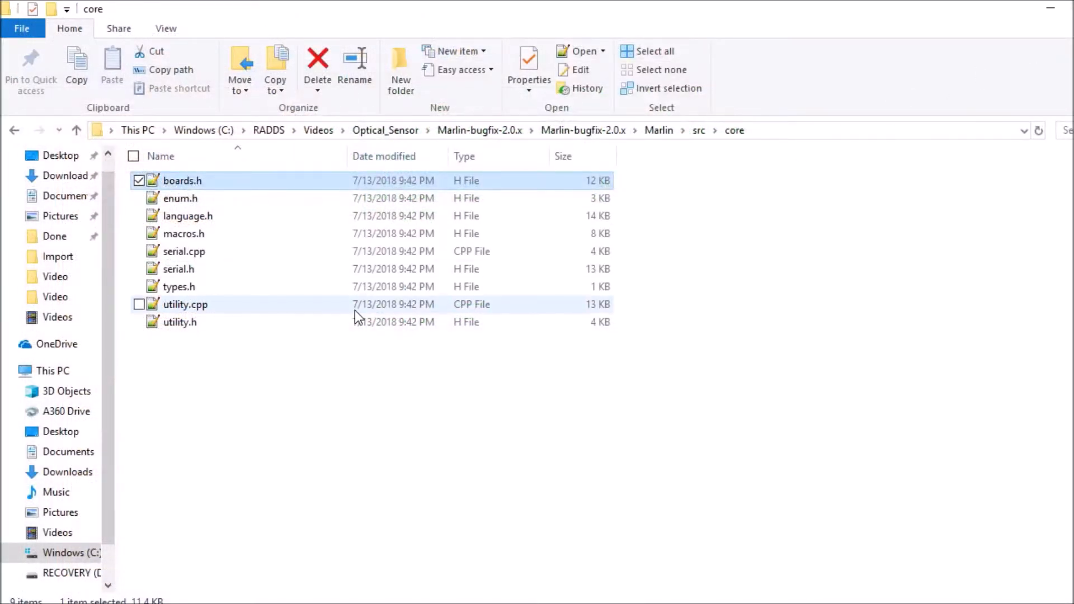
Return to the Marlin folder listing containing Marlin.ino and Configuration.h
{"action": "left_click", "coordinate": [658, 130]}
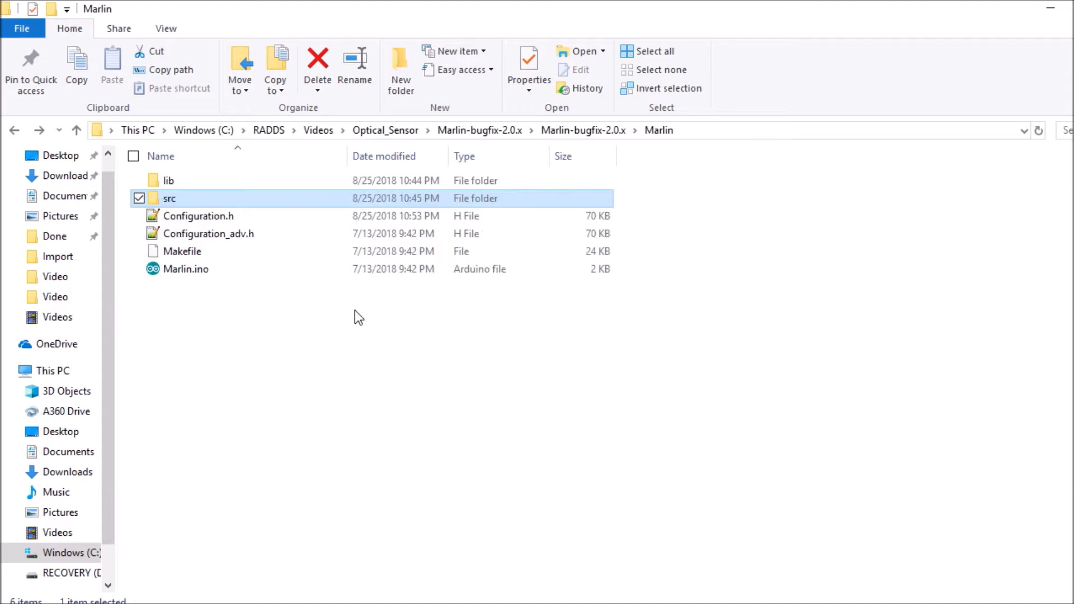
{"action": "mouse_move", "coordinate": [185, 269]}
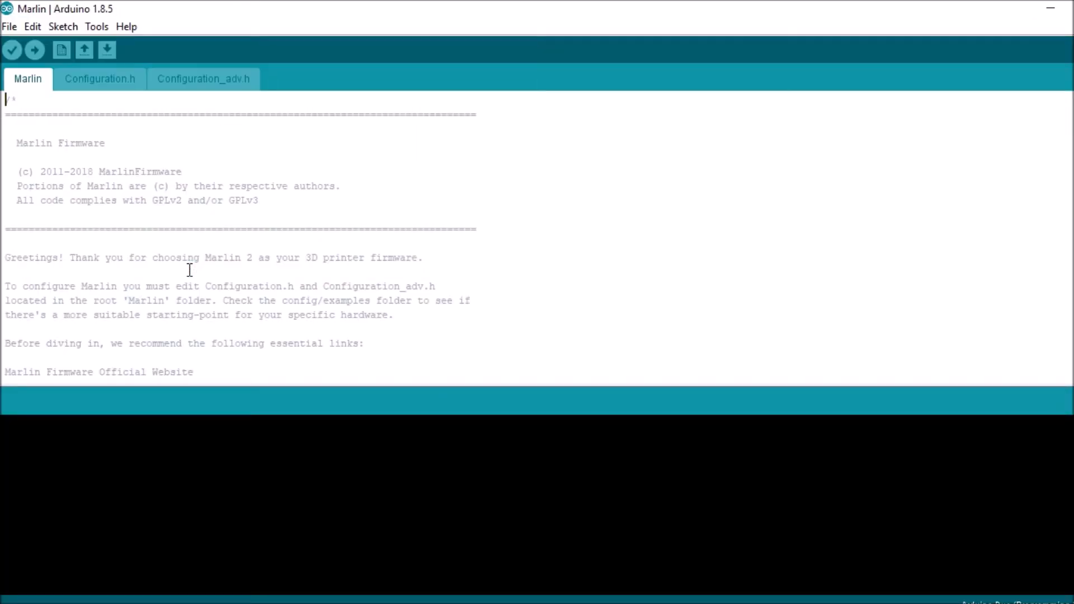
{"action": "mouse_move", "coordinate": [103, 96]}
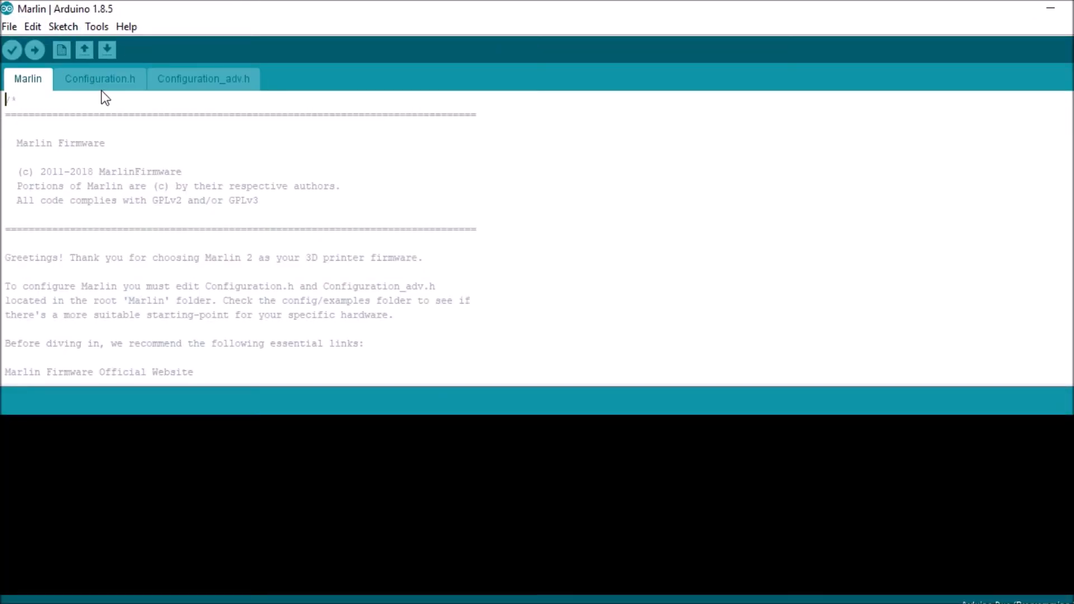
Browse Configuration.h and Configuration_adv.h, ending on Configuration.h for editing
{"action": "left_click", "coordinate": [99, 78]}
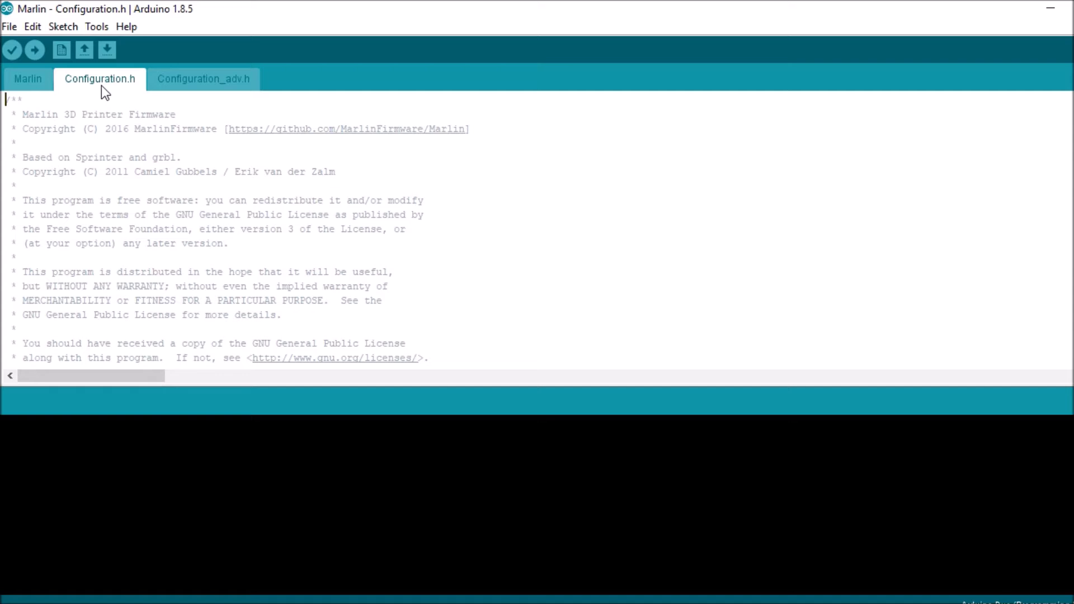
{"action": "left_click", "coordinate": [203, 78]}
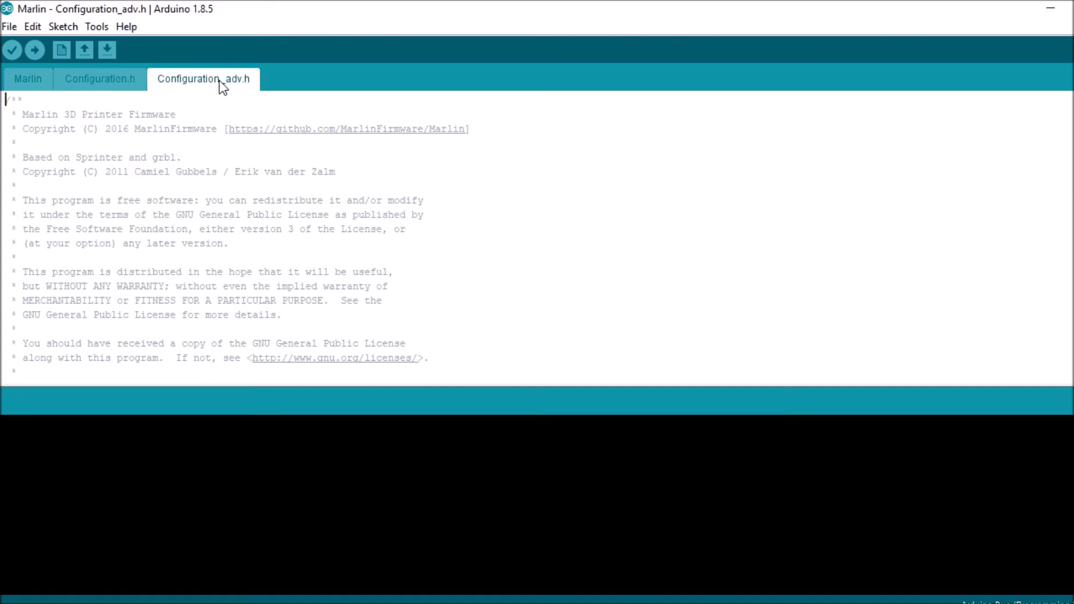
{"action": "mouse_move", "coordinate": [233, 97]}
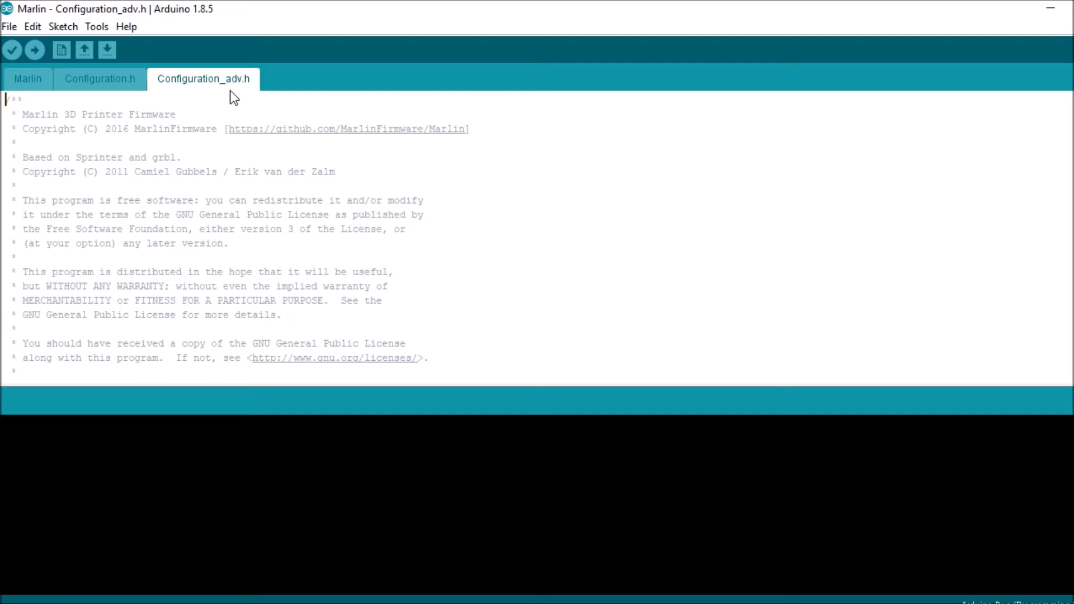
{"action": "left_click", "coordinate": [100, 79]}
{"action": "type", "text": "mothrt"}
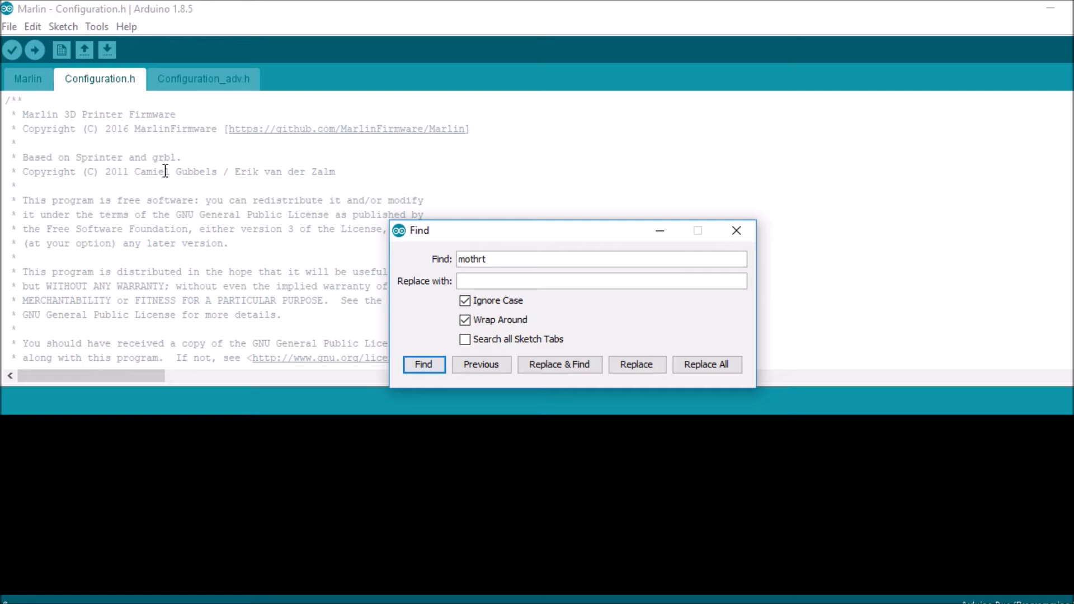
Find the #define MOTHERBOARD line and replace BOARD_RAMPS_14_EFB with BOARD_RADDS
{"action": "left_click", "coordinate": [423, 364]}
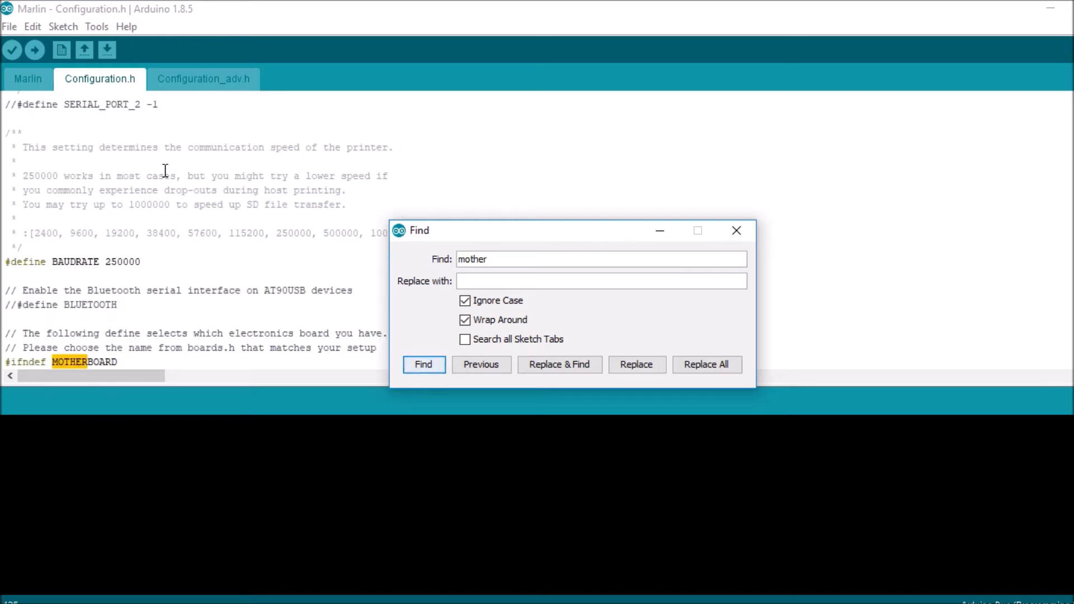
{"action": "left_click", "coordinate": [423, 364]}
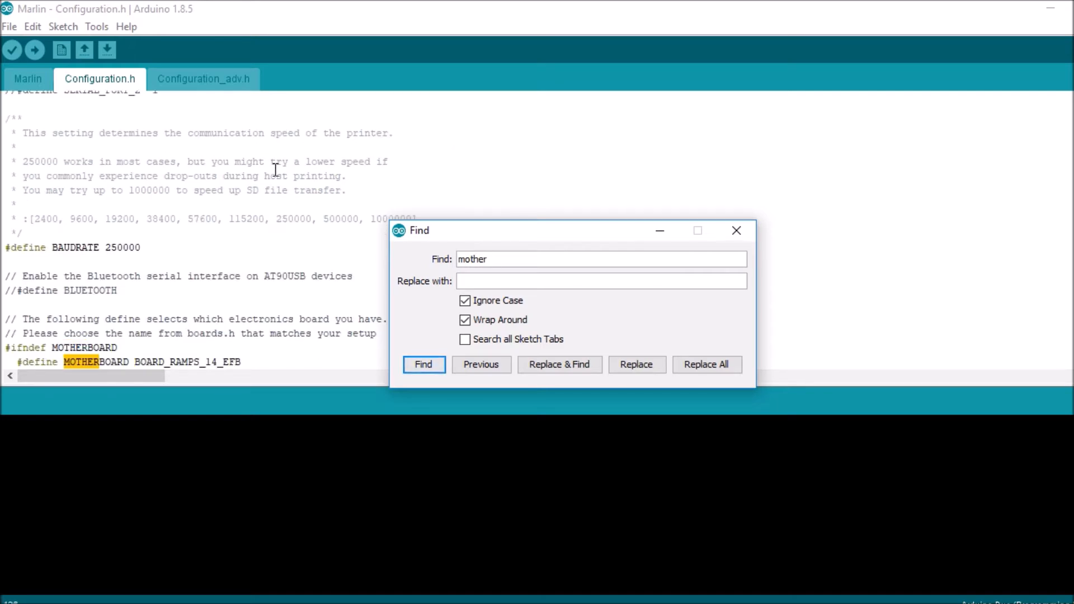
{"action": "left_click", "coordinate": [736, 230]}
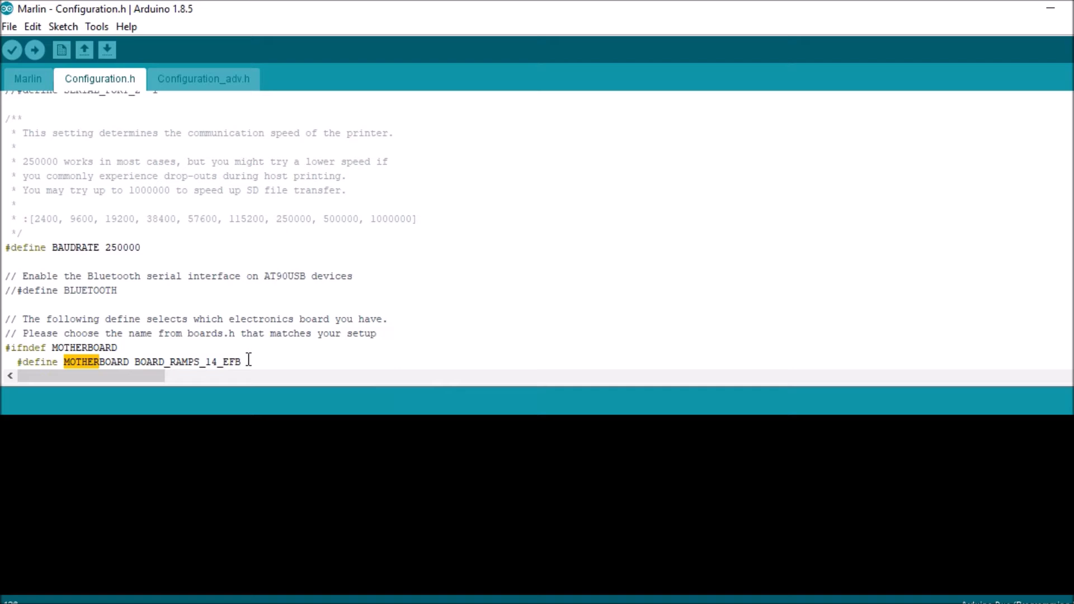
{"action": "double_click", "coordinate": [187, 361]}
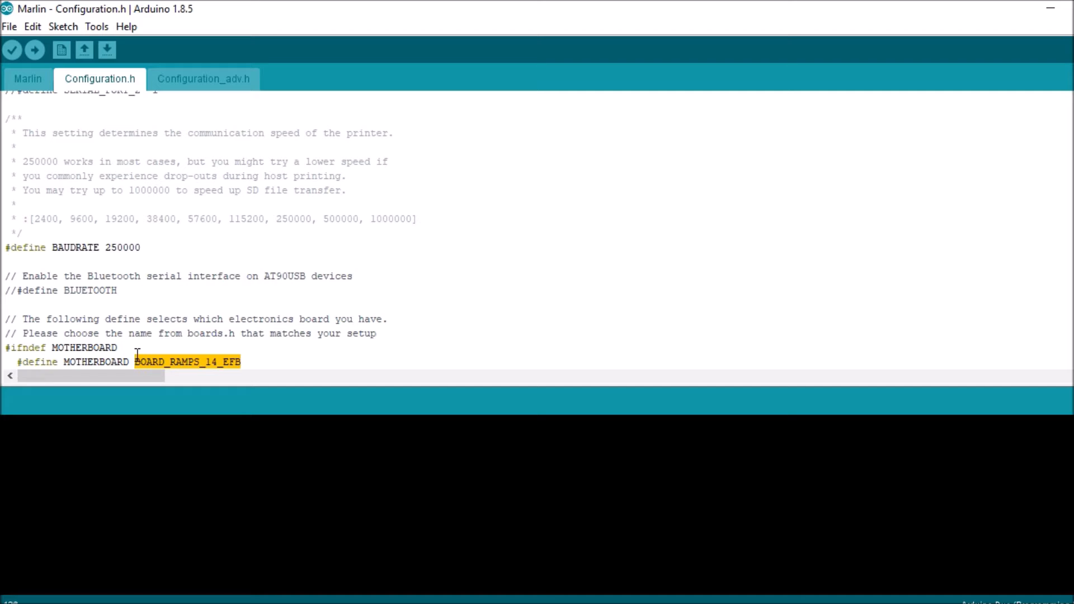
{"action": "type", "text": "BOARD_RADDS"}
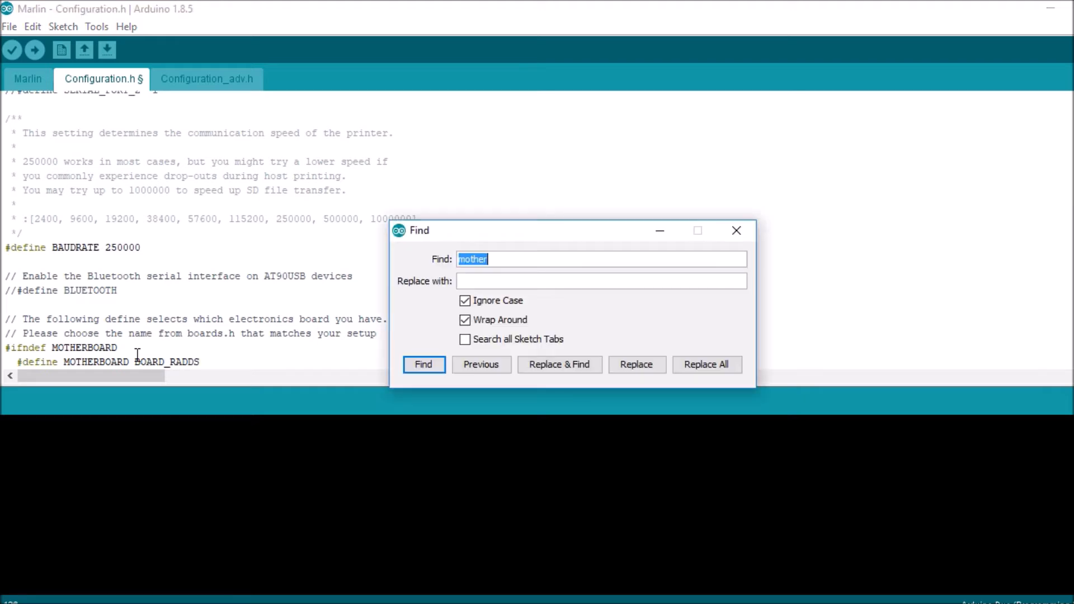
Search 'endstop' and uncomment #define USE_ZMAX_PLUG in the Endstop Settings
{"action": "type", "text": "endstop"}
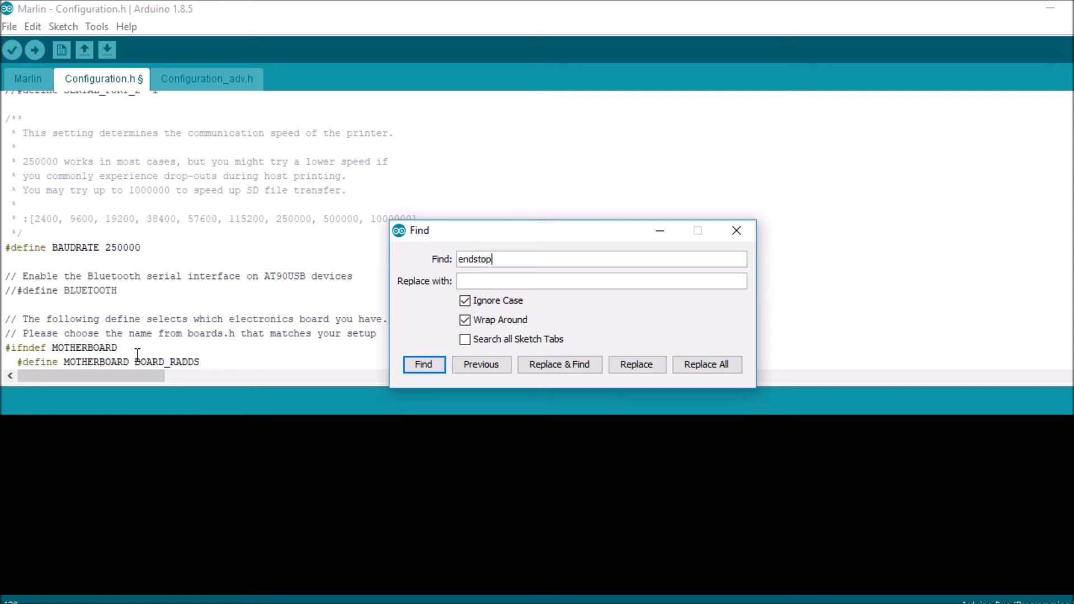
{"action": "left_click", "coordinate": [423, 364]}
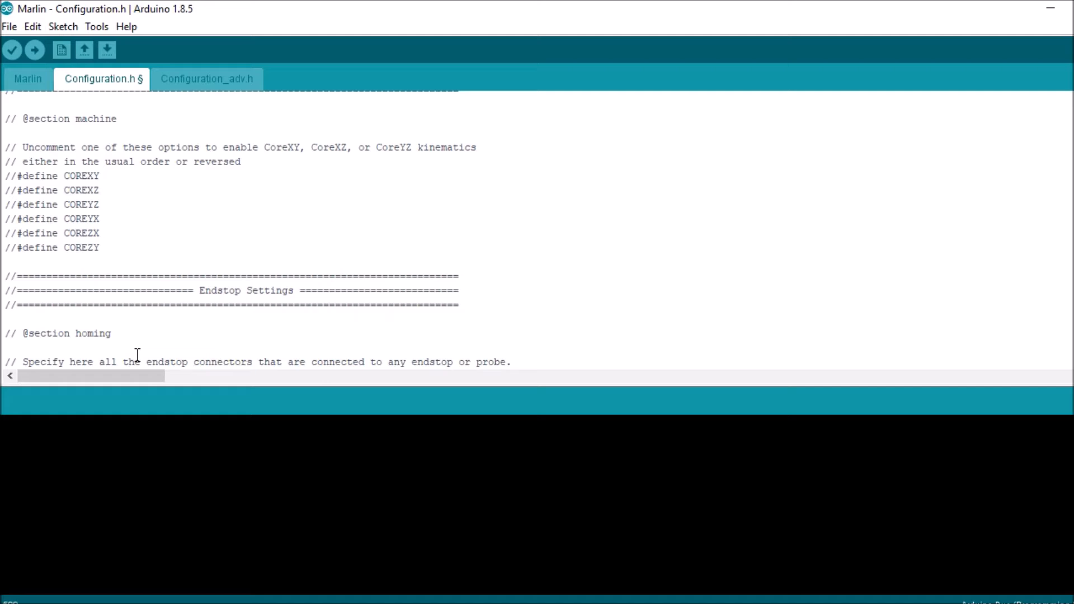
{"action": "scroll", "scroll_direction": "down", "scroll_amount": 3}
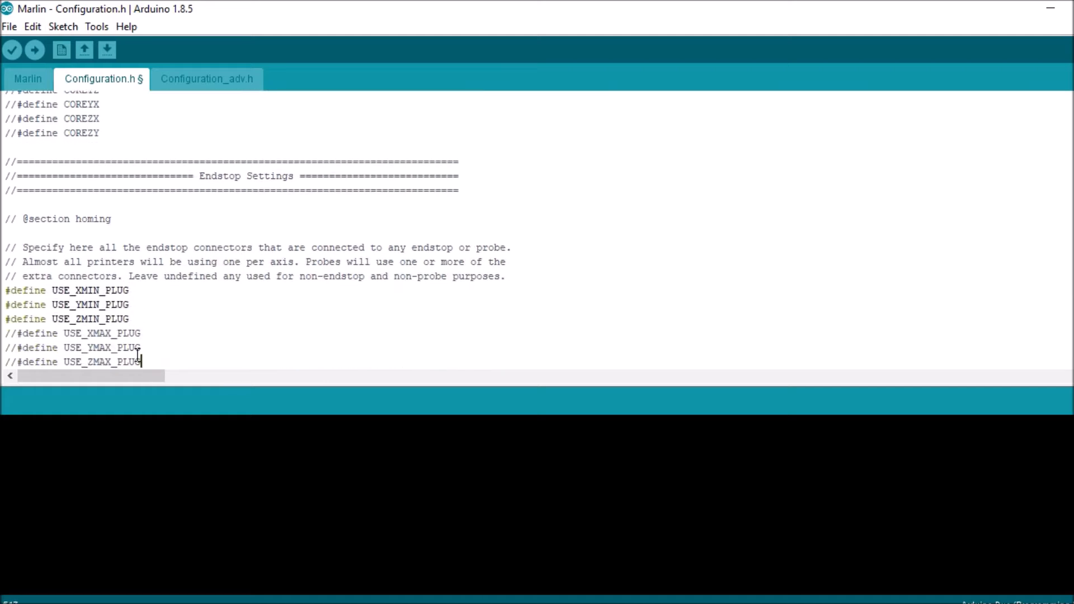
{"action": "scroll", "scroll_direction": "down", "scroll_amount": 3}
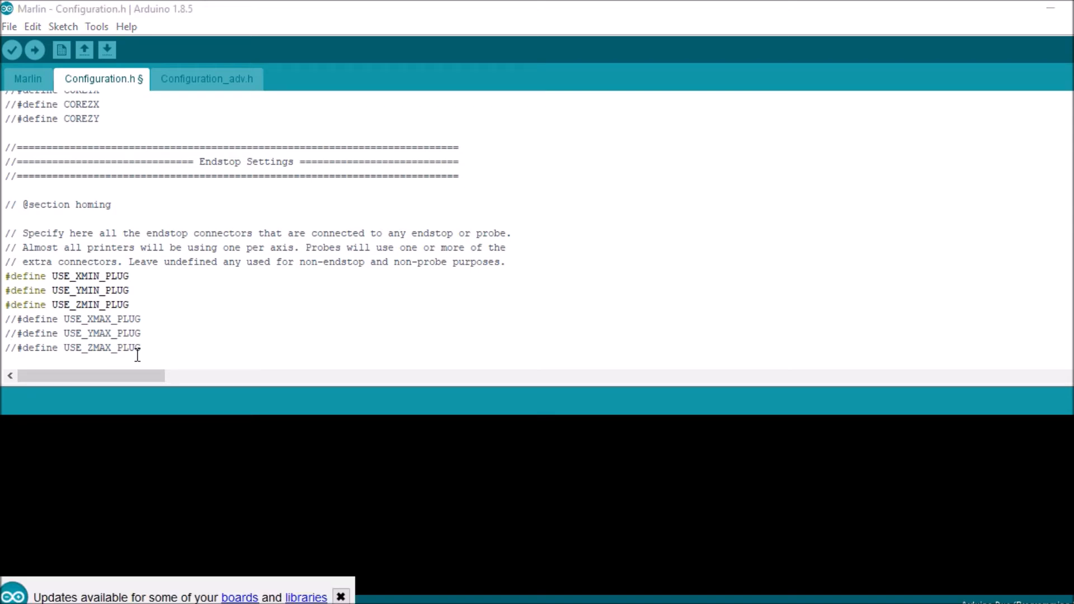
{"action": "mouse_move", "coordinate": [294, 557]}
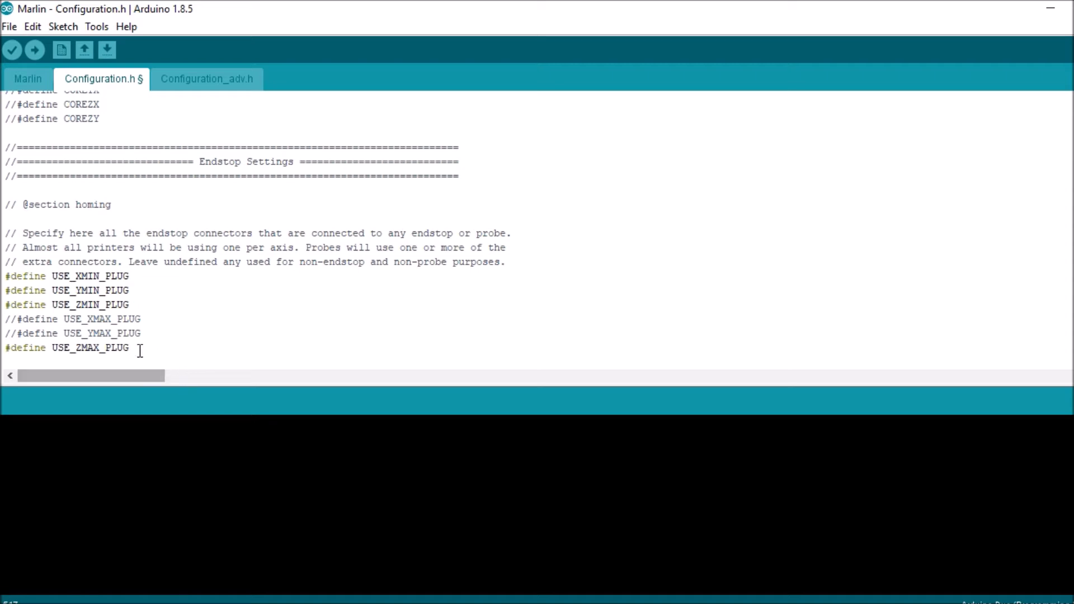
{"action": "double_click", "coordinate": [90, 347]}
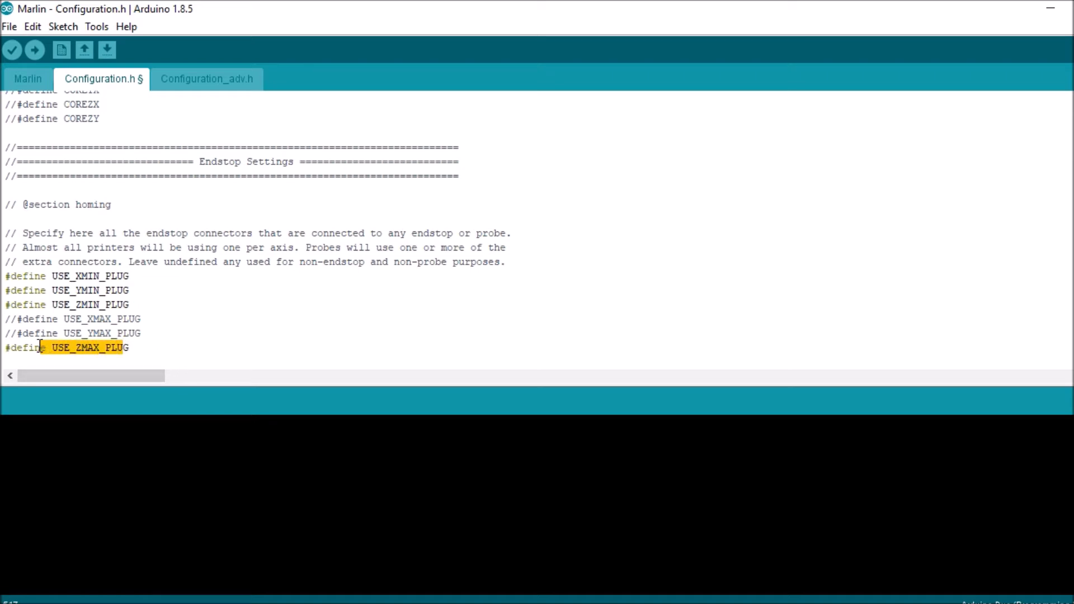
{"action": "mouse_move", "coordinate": [96, 26]}
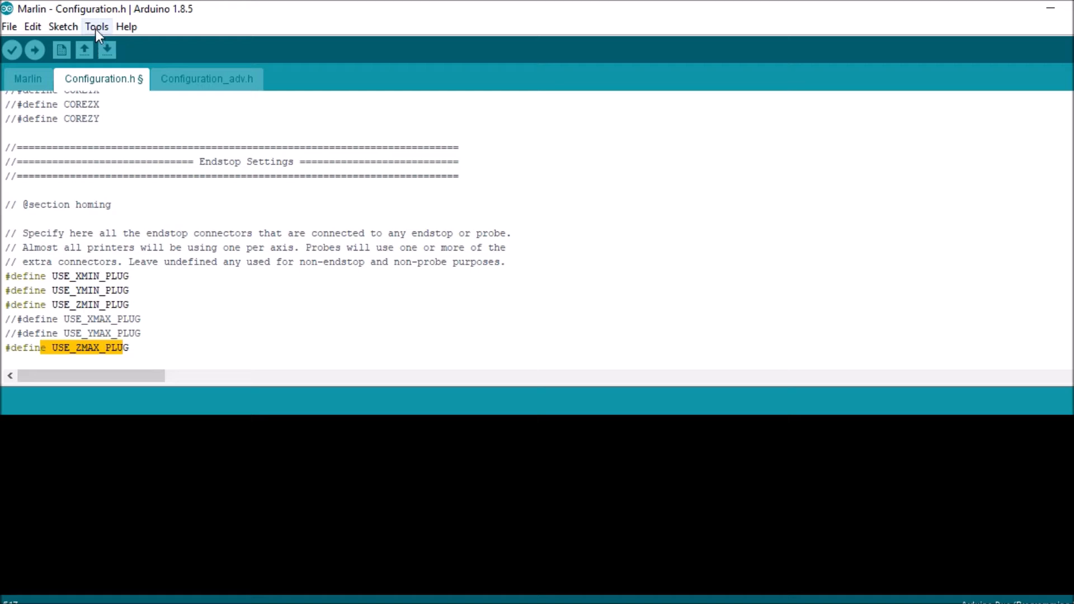
Select COM3 as the port and upload the edited Marlin firmware to the board
{"action": "left_click", "coordinate": [96, 26]}
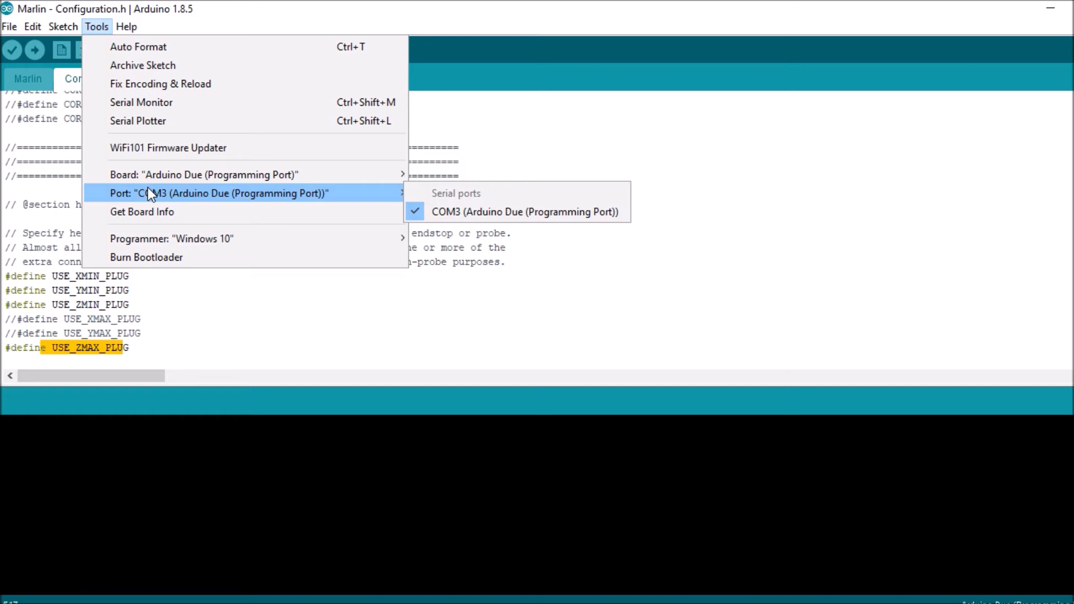
{"action": "left_click", "coordinate": [524, 211]}
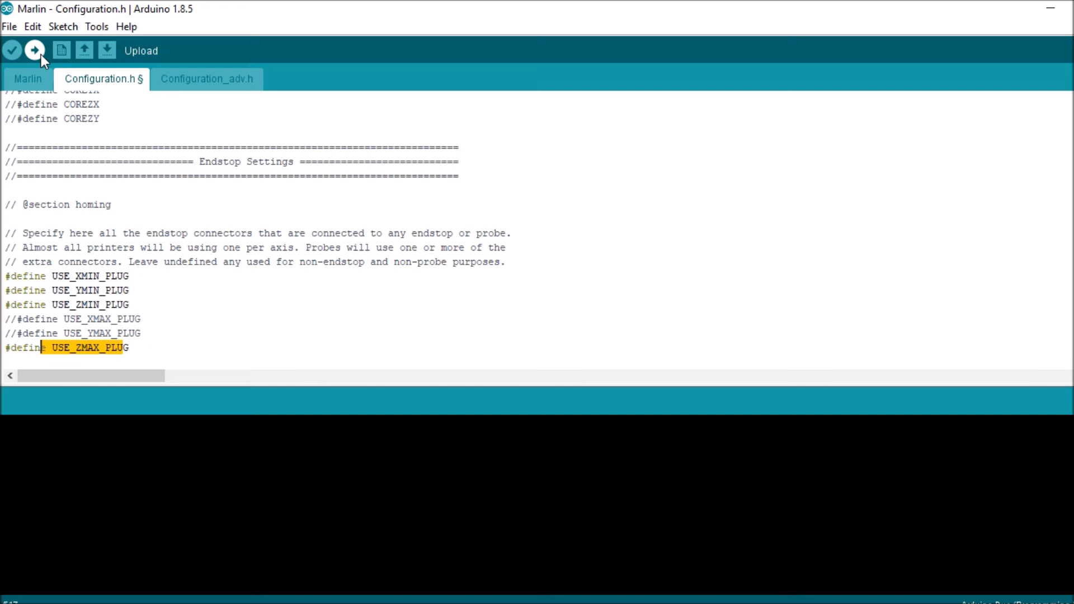
{"action": "left_click", "coordinate": [33, 51]}
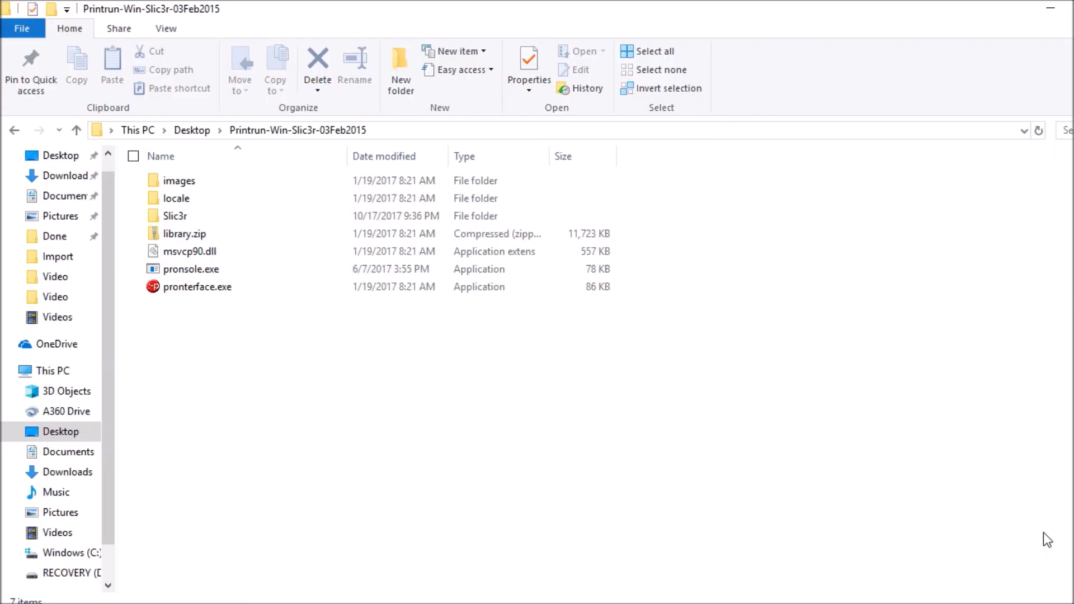
{"action": "mouse_move", "coordinate": [194, 304]}
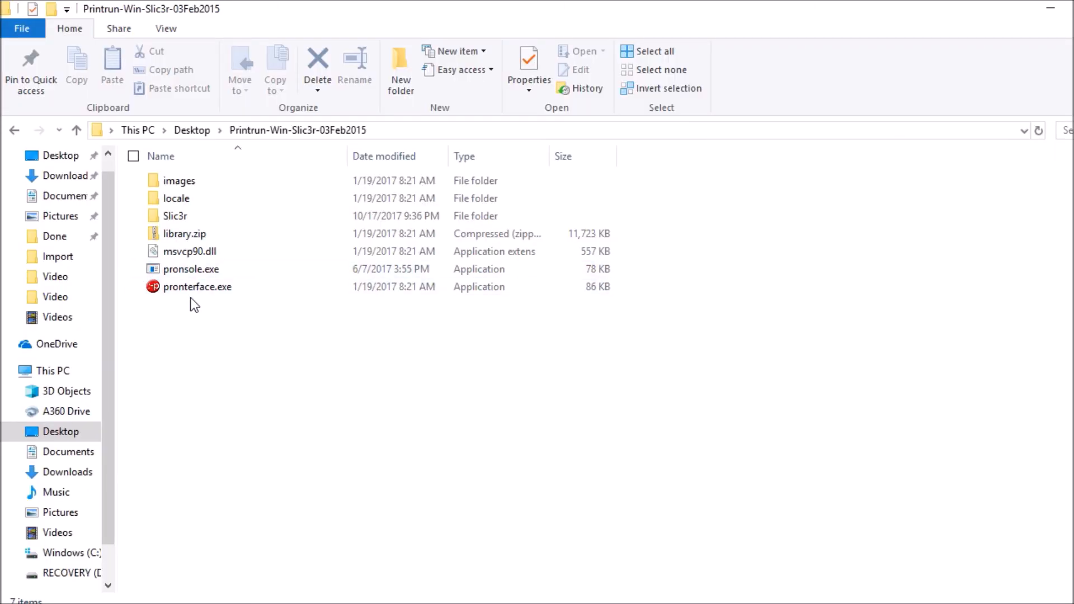
Launch pronterface.exe and connect to the printer on COM3 at 250000 baud
{"action": "left_click", "coordinate": [198, 287]}
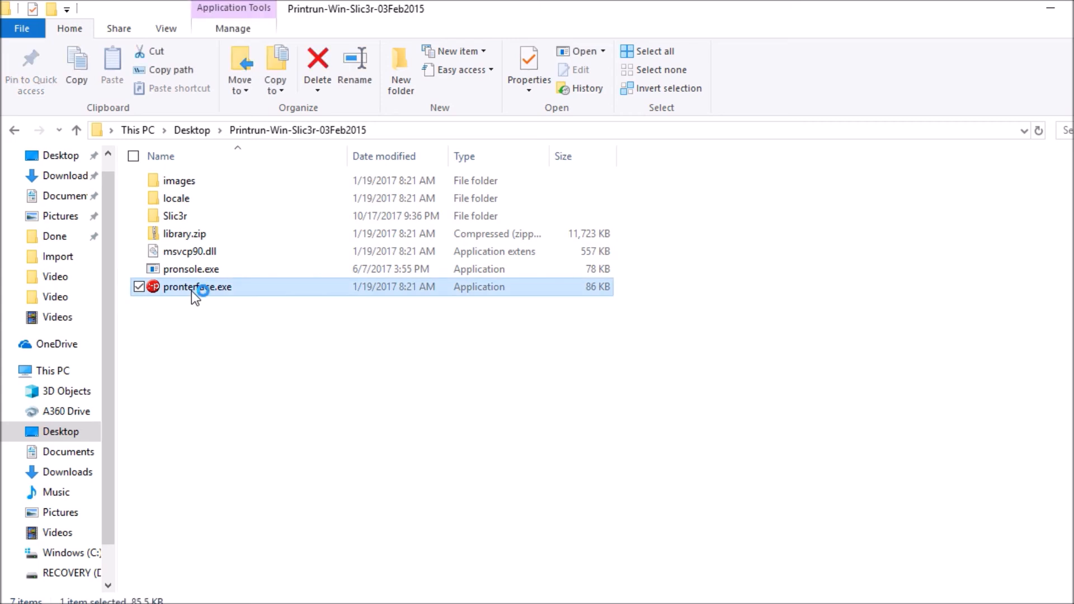
{"action": "double_click", "coordinate": [197, 286]}
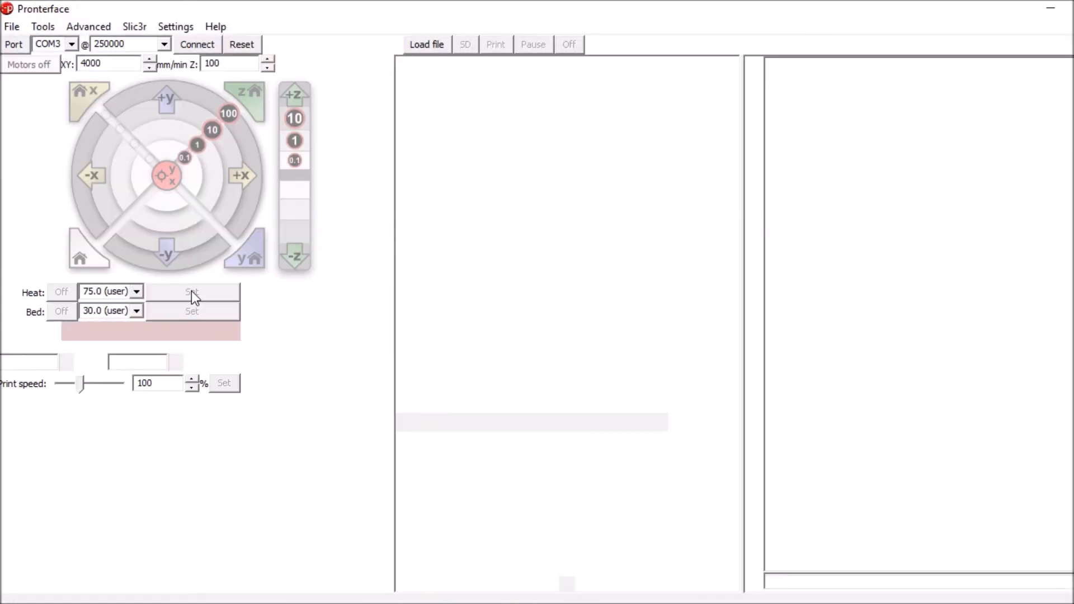
{"action": "left_click", "coordinate": [197, 44]}
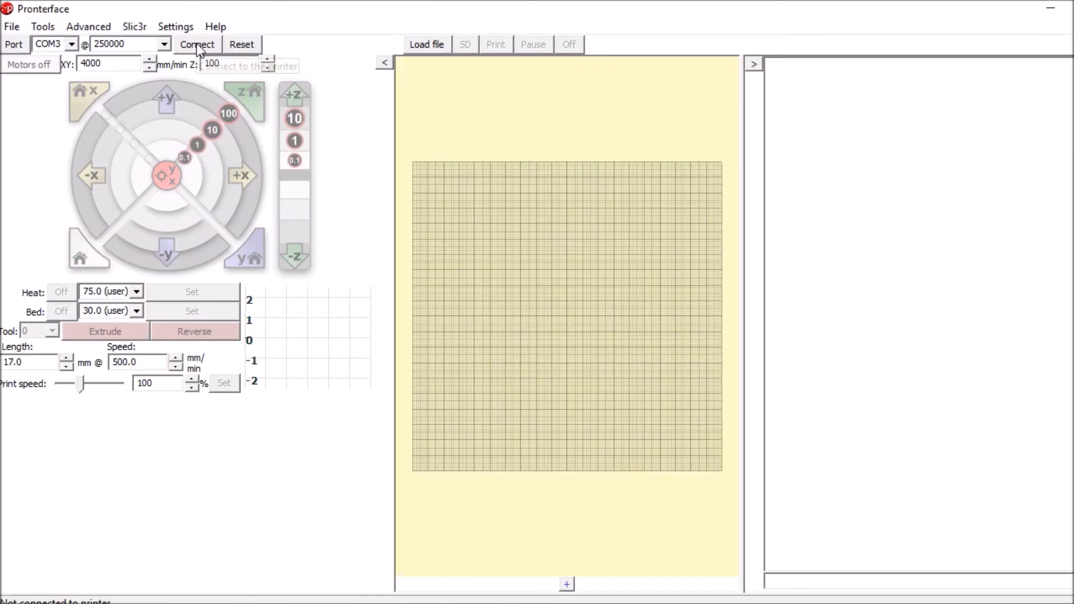
{"action": "mouse_move", "coordinate": [197, 44]}
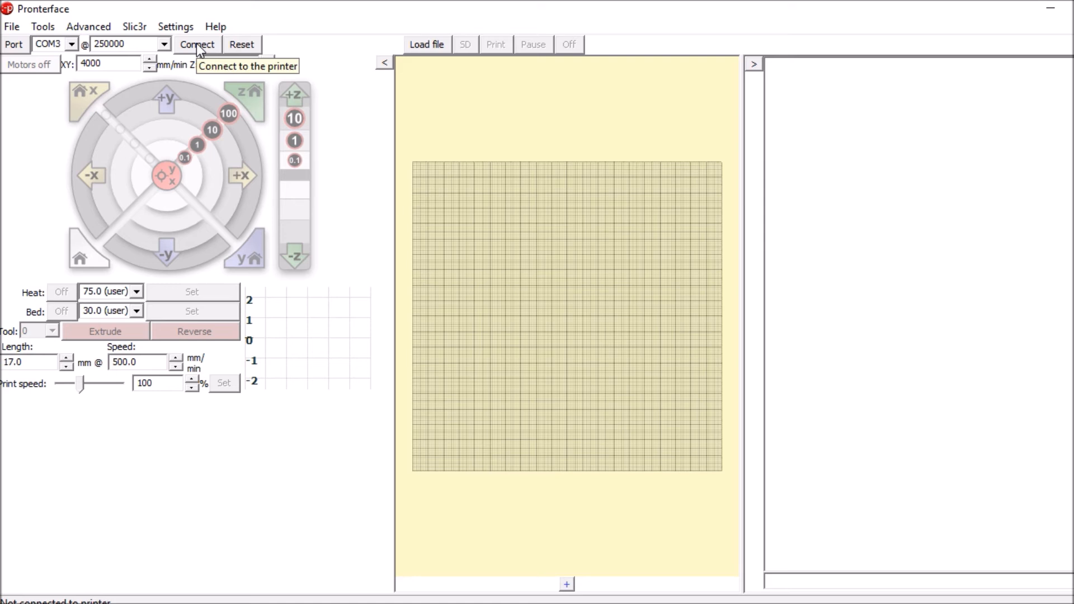
{"action": "left_click", "coordinate": [197, 44]}
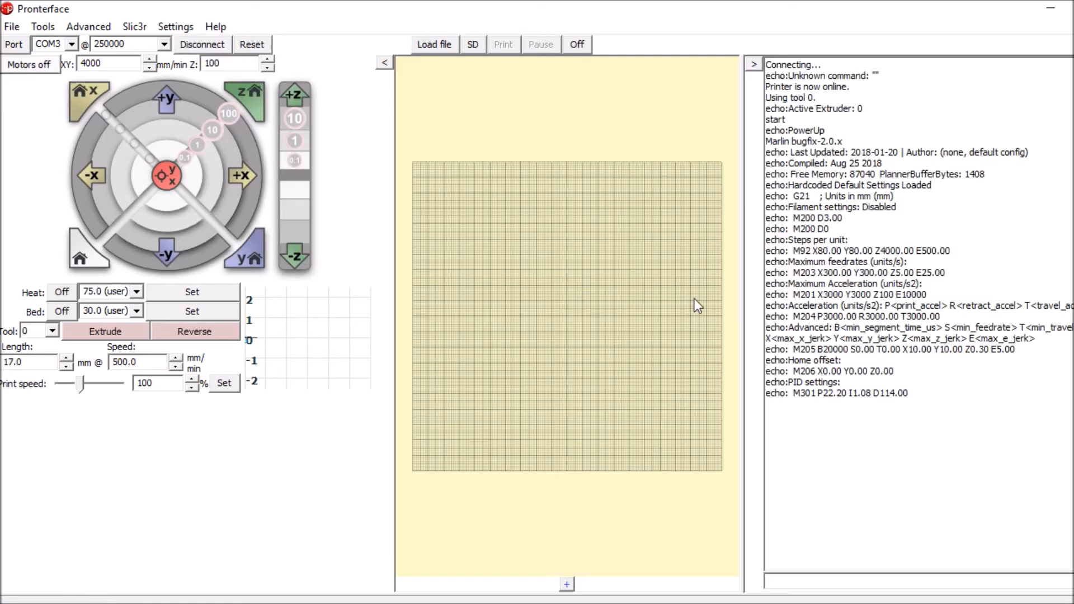